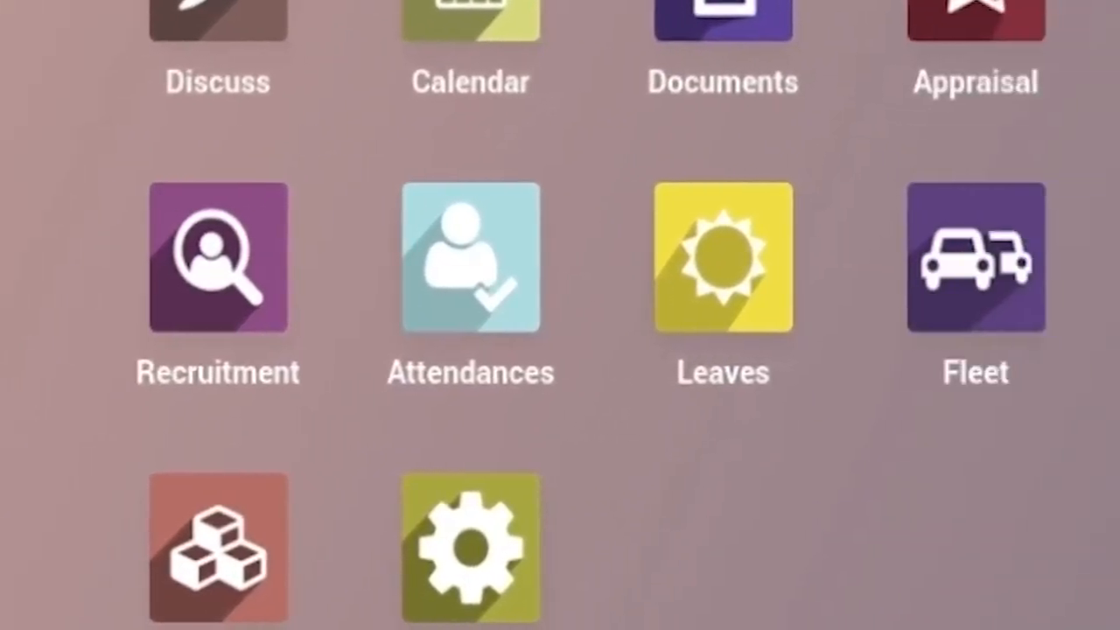
- Add 'Master Degree or higher' to the Junior Developer website posting and save it
scroll(right, 3)
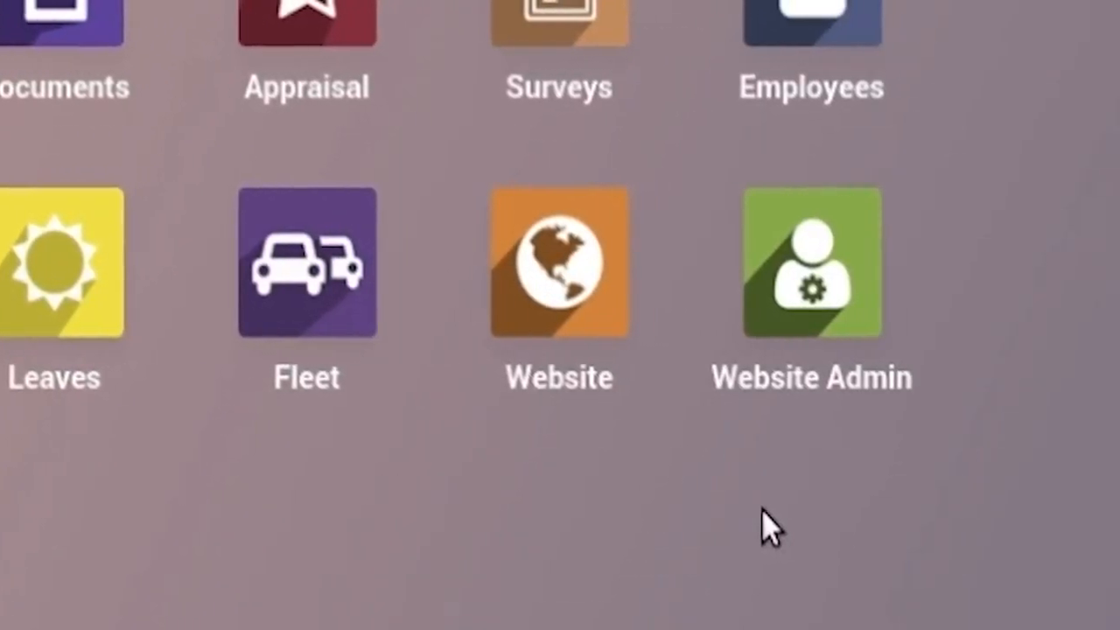
click(558, 263)
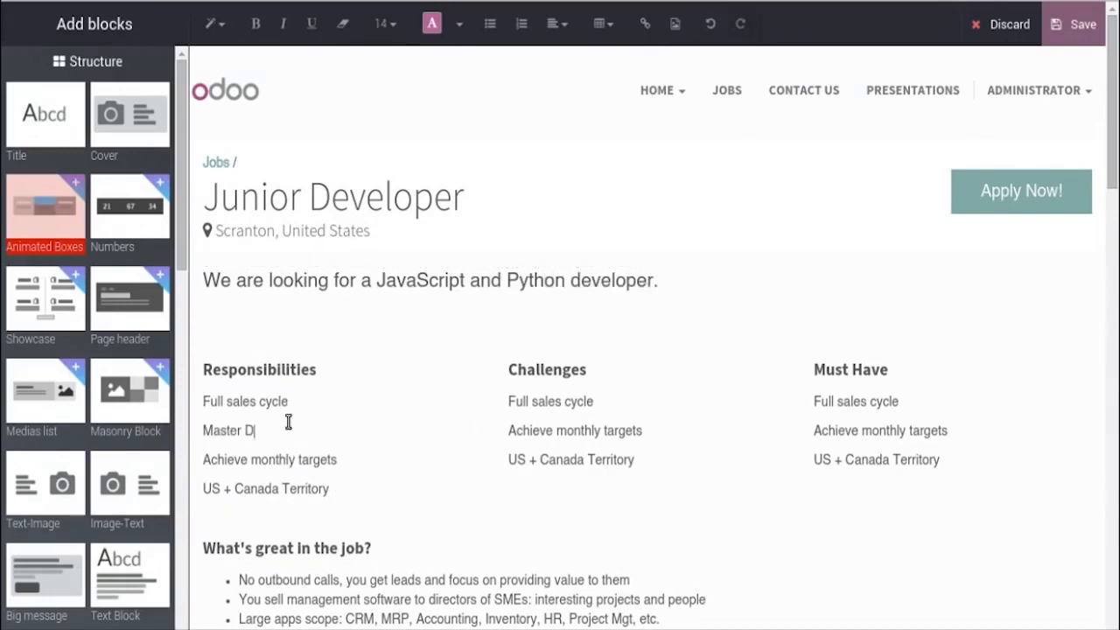
scroll(down, 3)
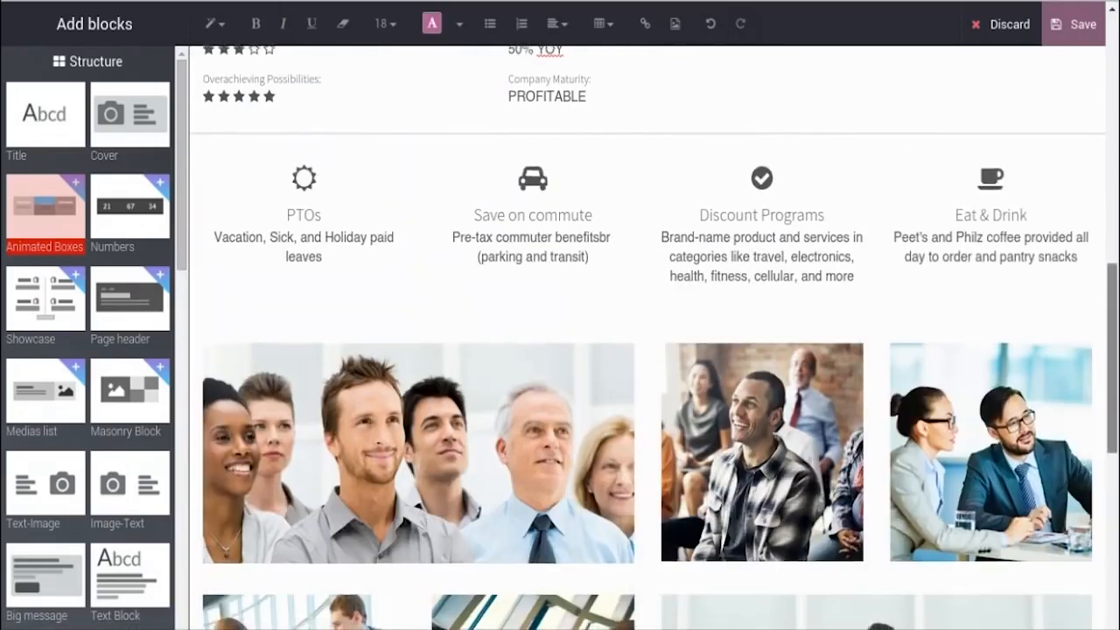
click(1081, 25)
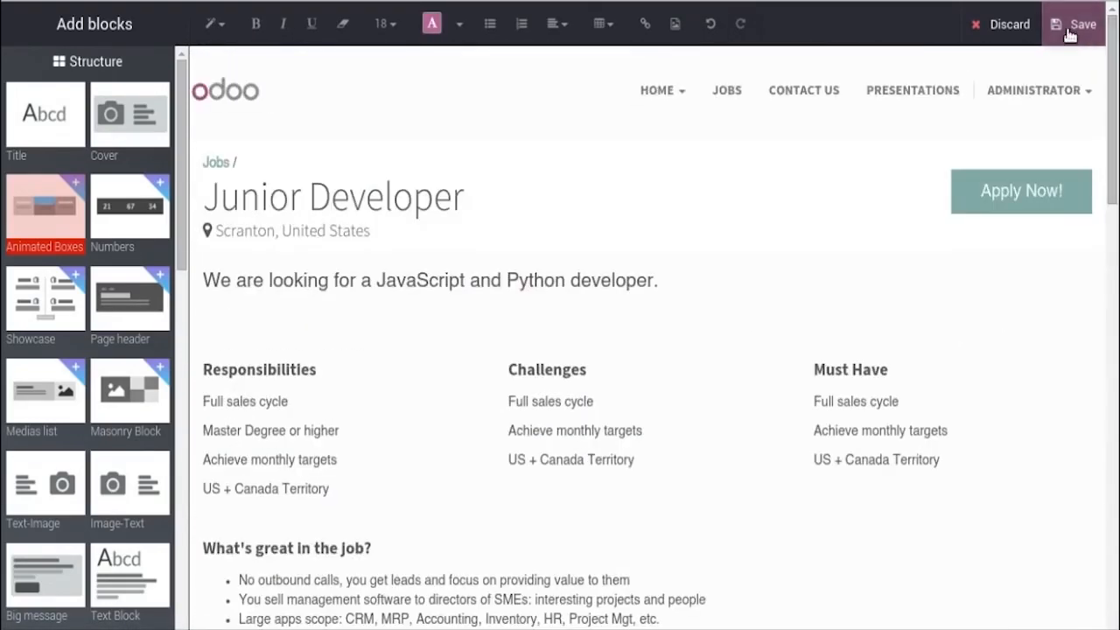
click(1081, 24)
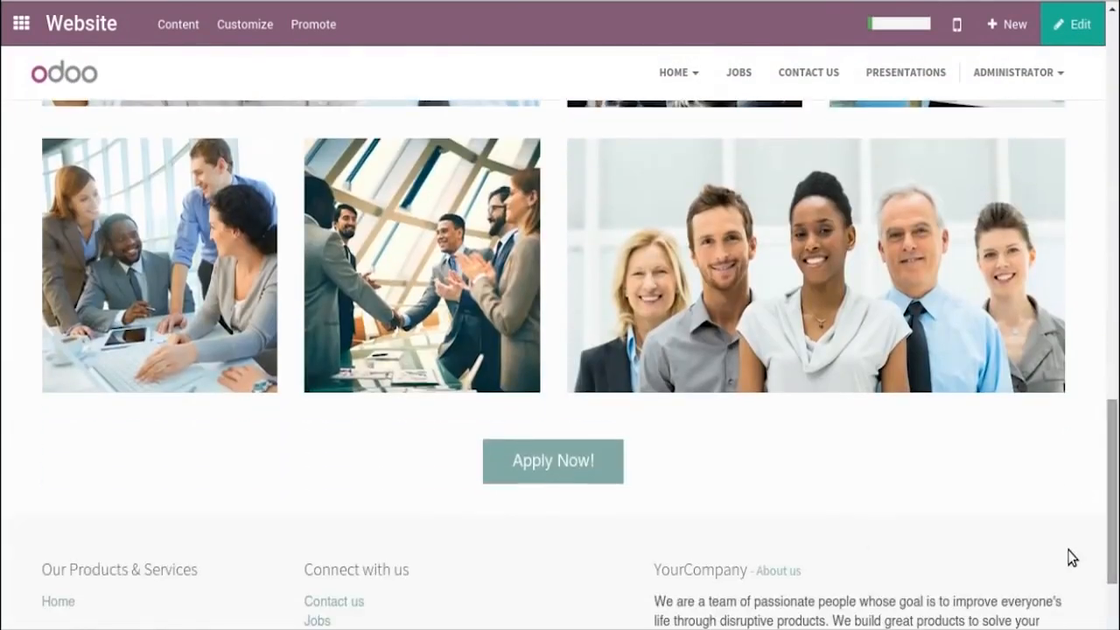
- Start the Junior Developer application form, entering 'marc' as the applicant
text(marc)
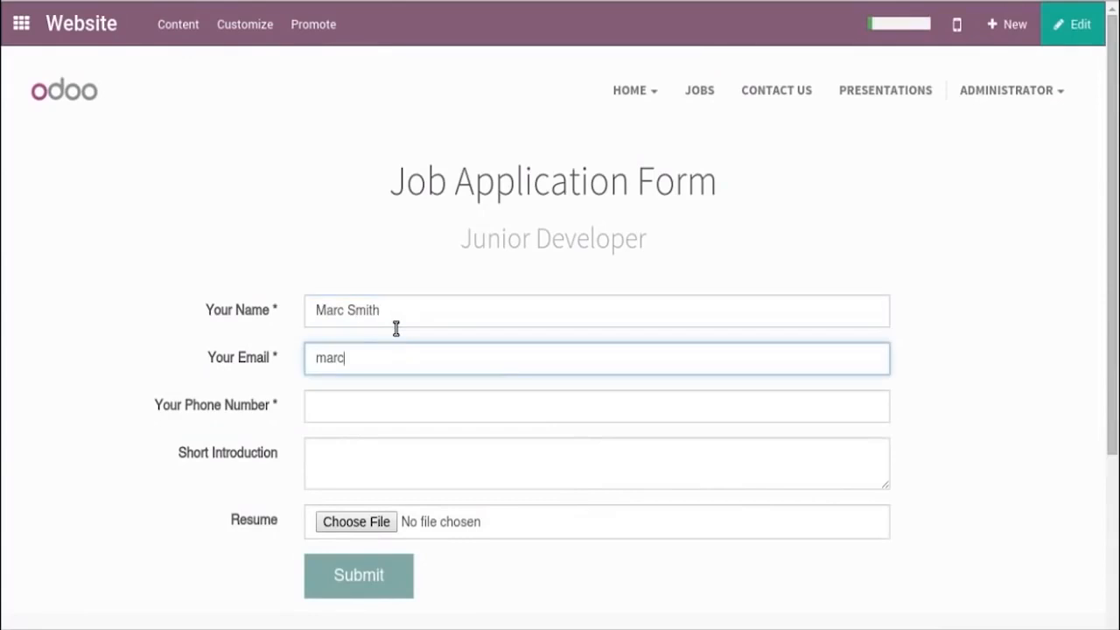
click(357, 574)
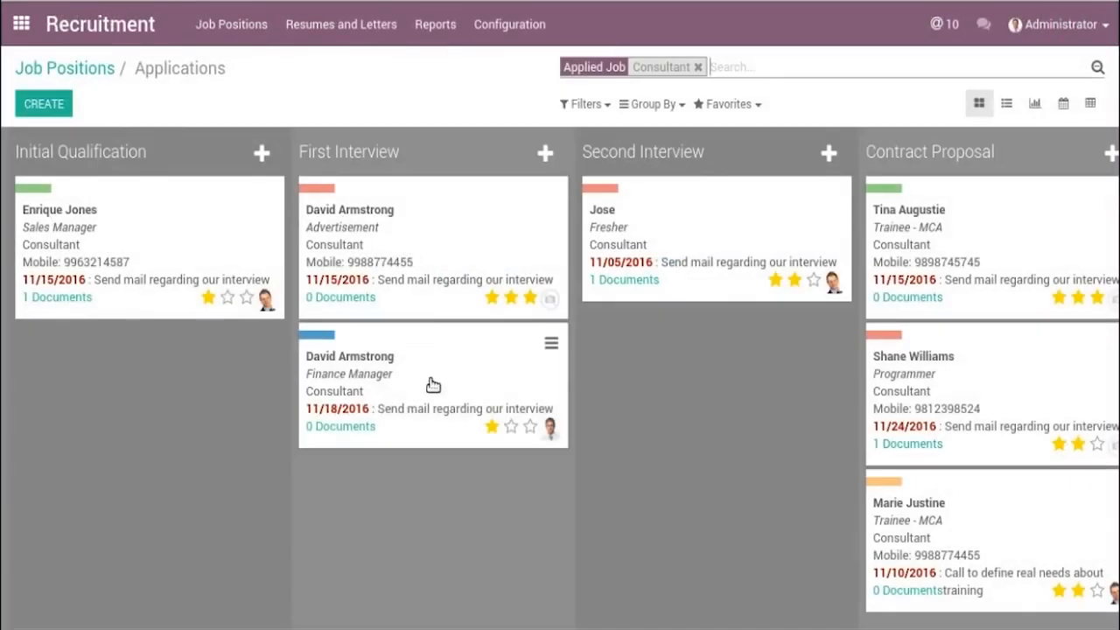
- Move Finance Manager to Second Interview with a teal card, then view the Programmer application
drag(433, 385, 625, 406)
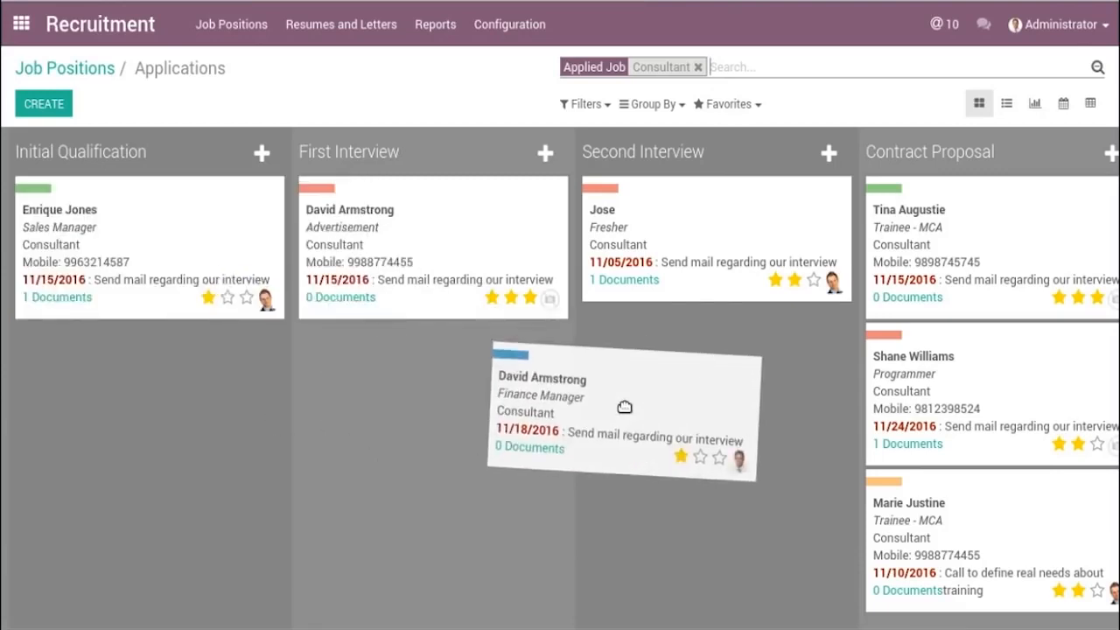
click(833, 324)
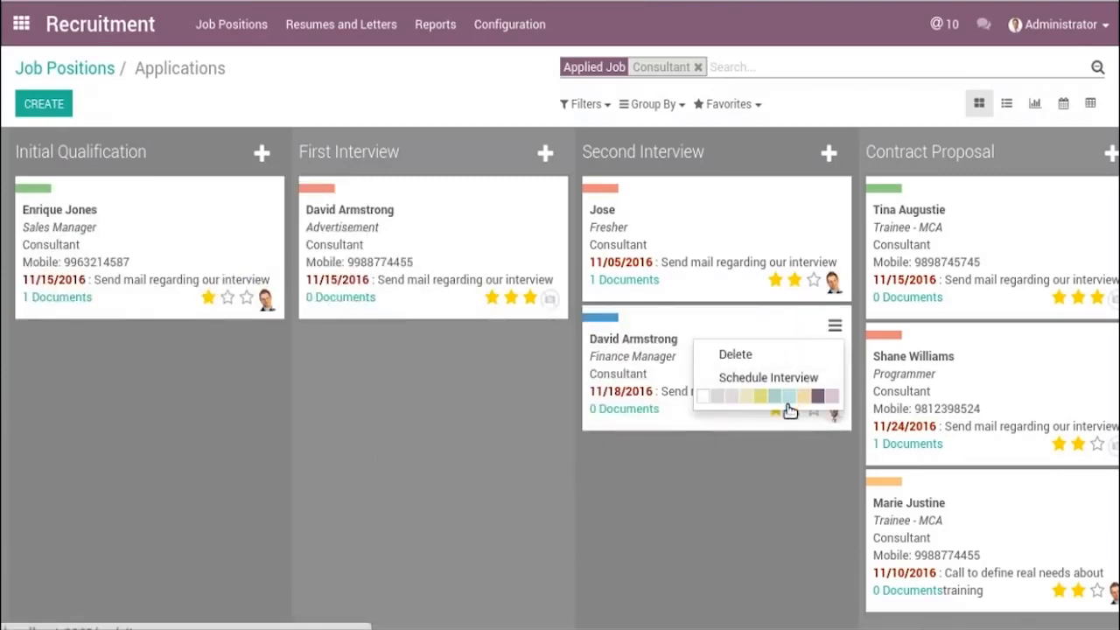
click(784, 396)
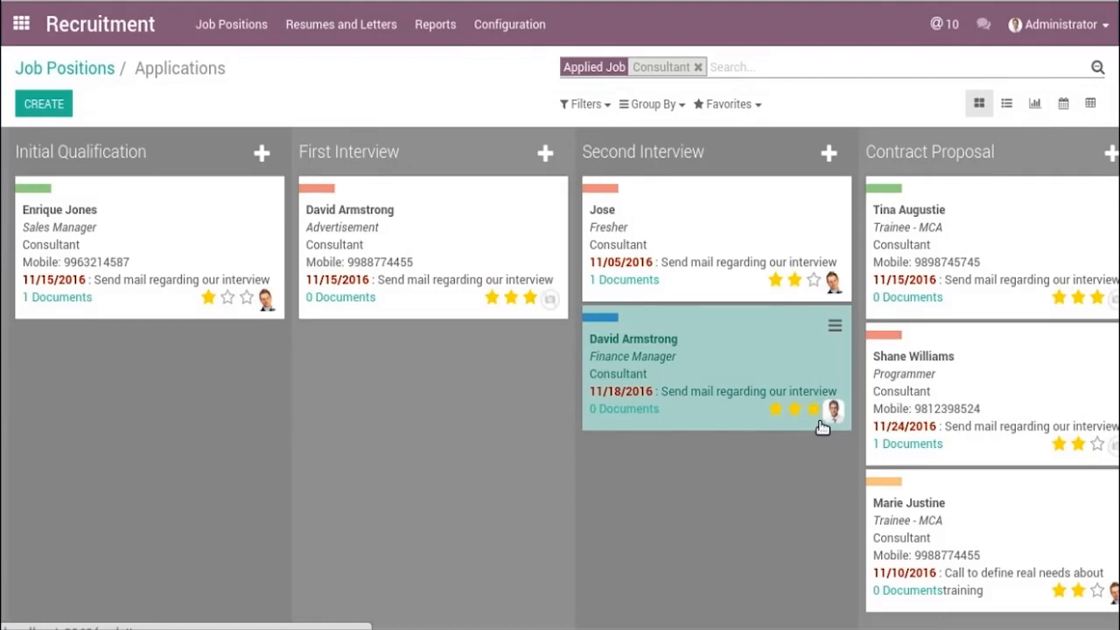
click(914, 357)
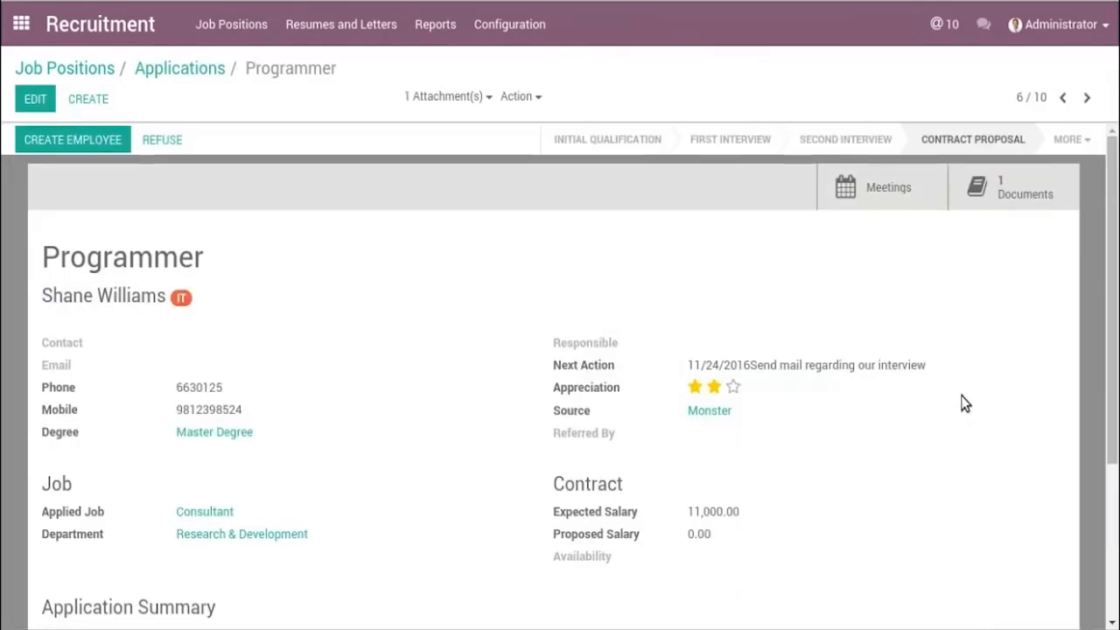
mouse_move(290, 129)
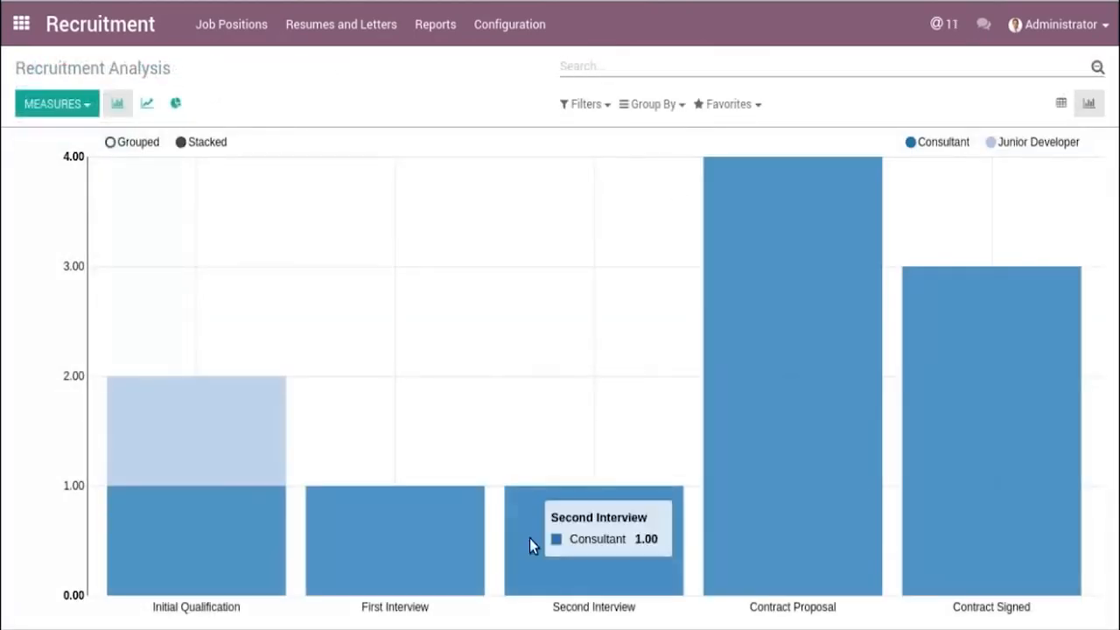
- Group the Recruitment Analysis chart by Source
click(651, 103)
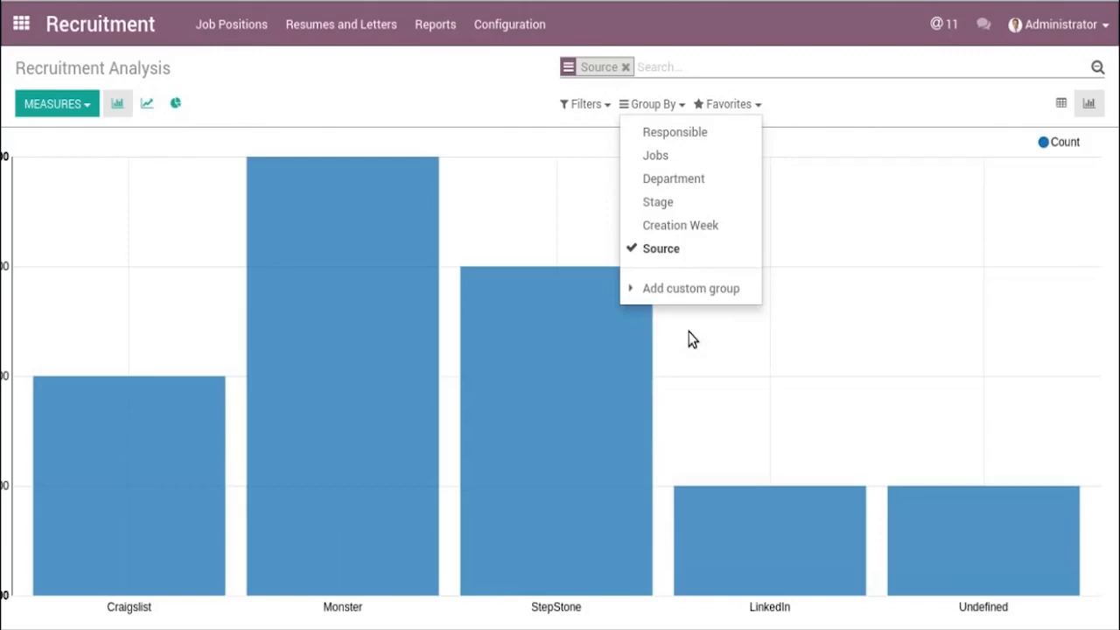
click(658, 202)
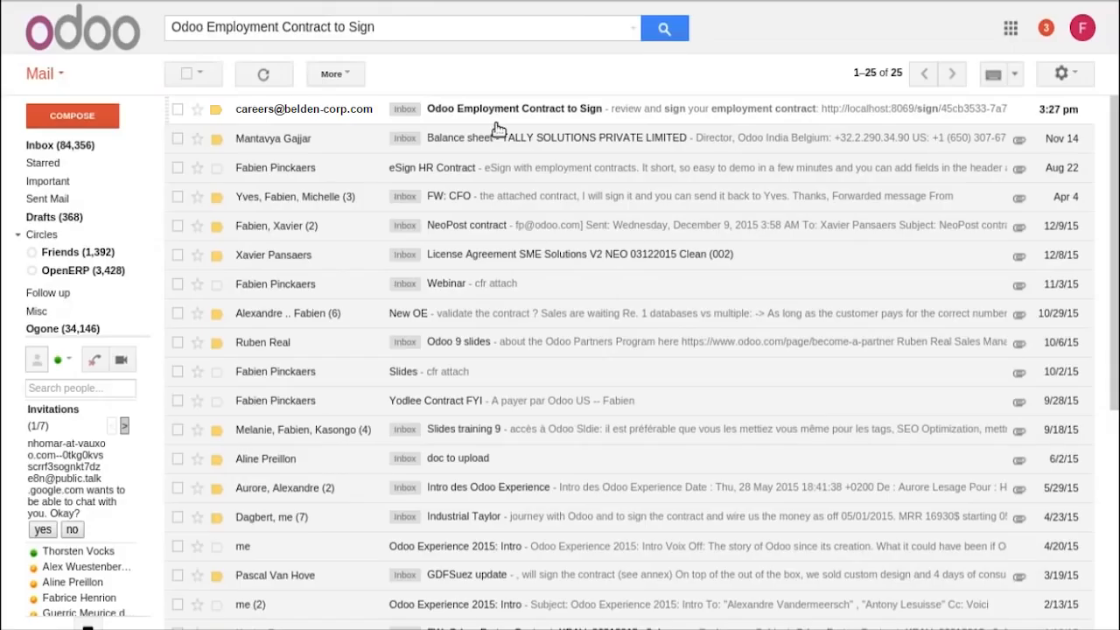
- Open the Odoo Employment Contract to Sign email and follow its signing link
click(514, 108)
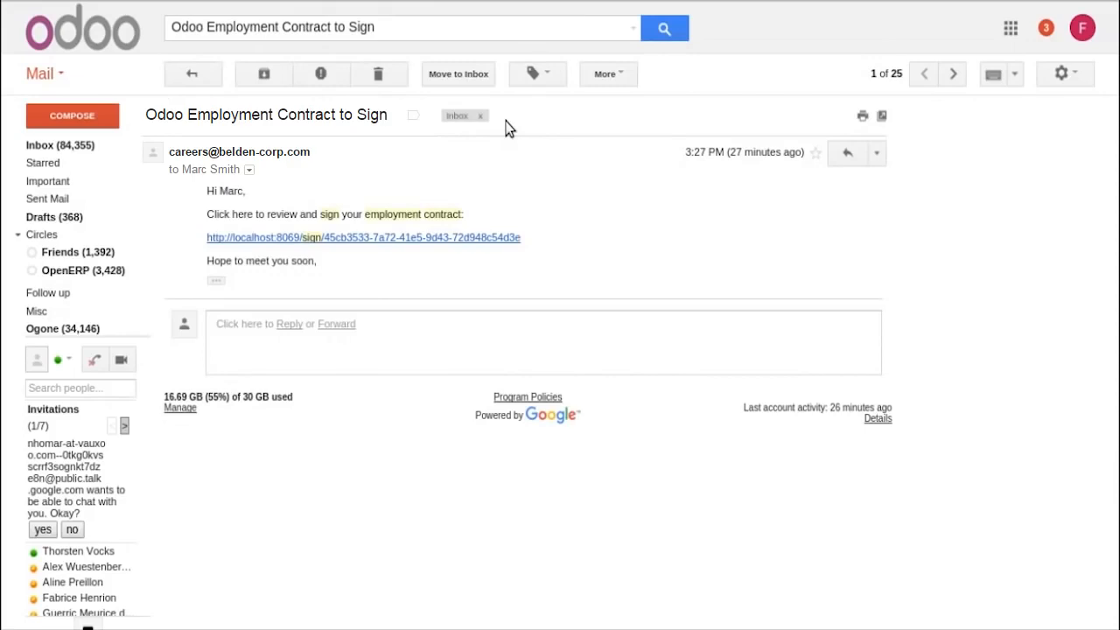
mouse_move(441, 255)
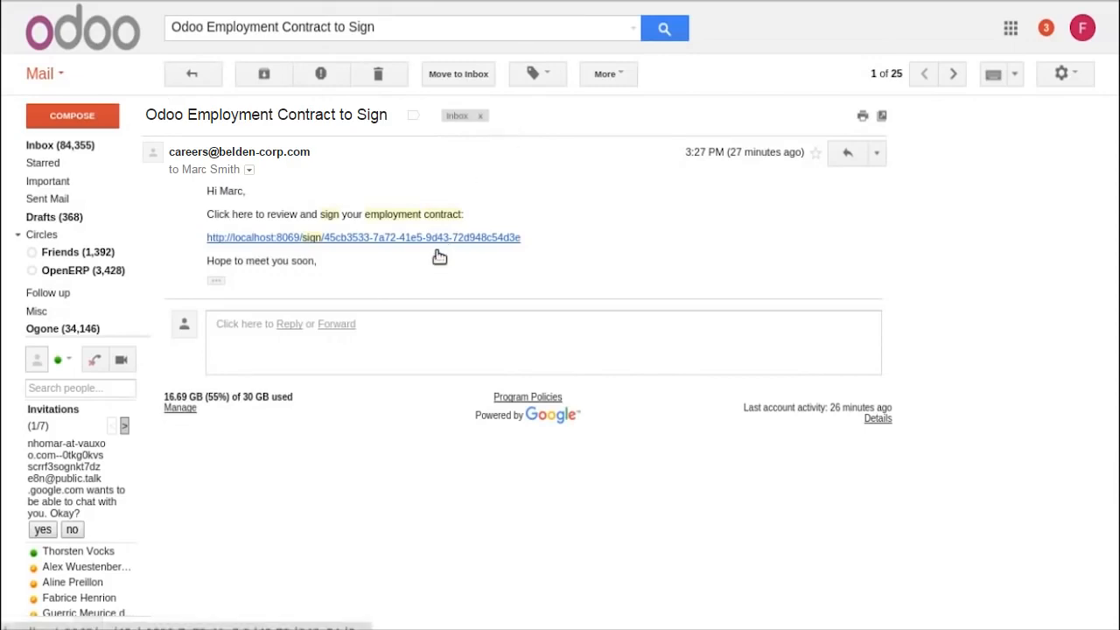
click(362, 238)
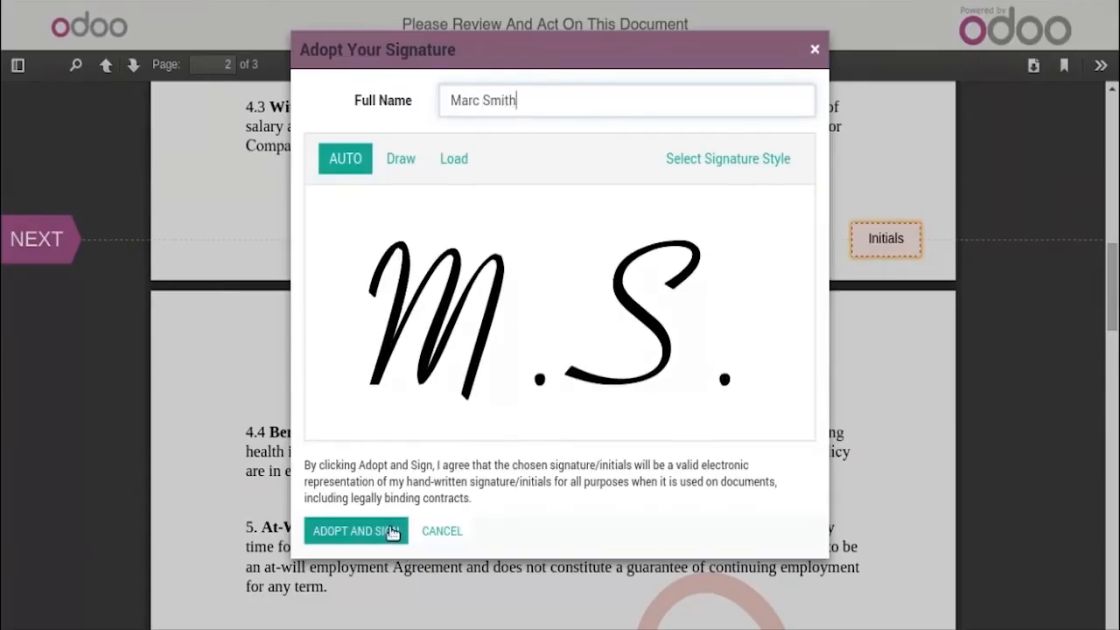
click(354, 530)
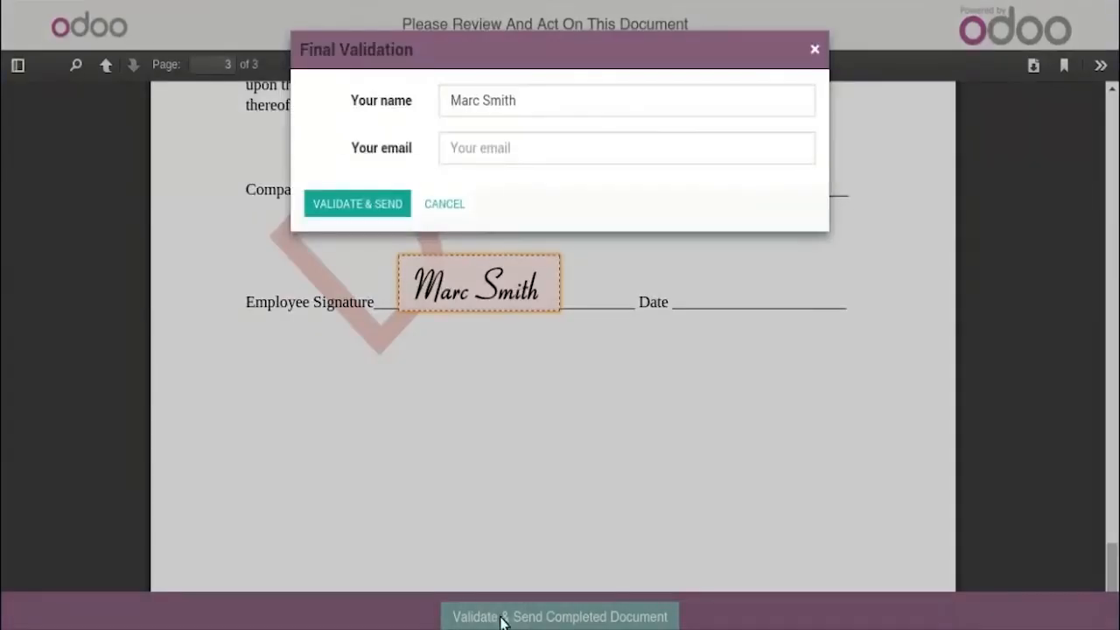
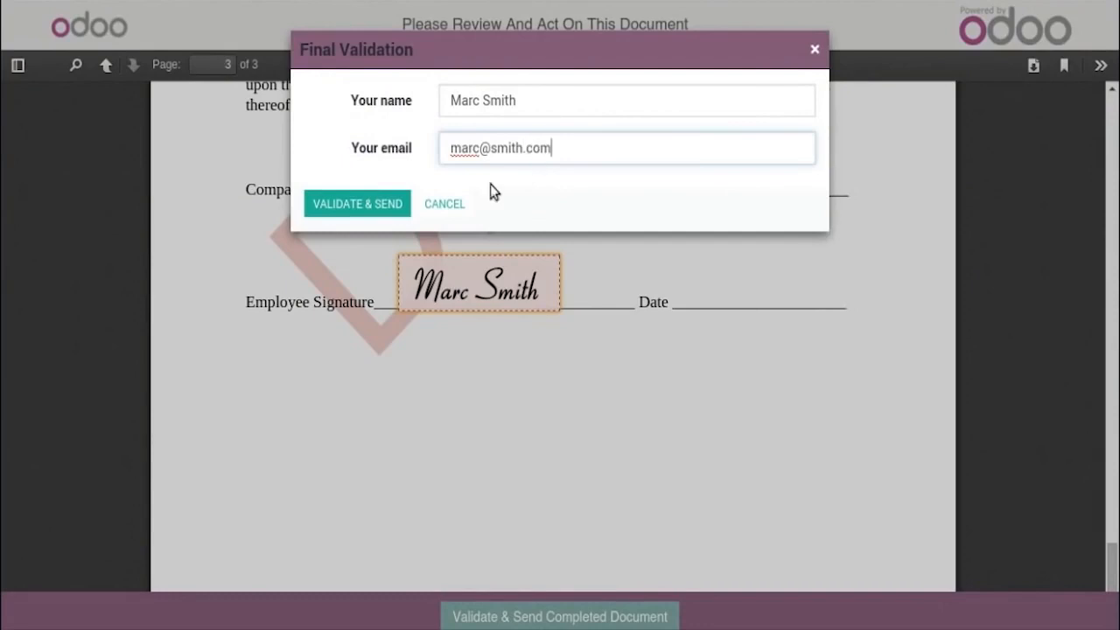
click(357, 203)
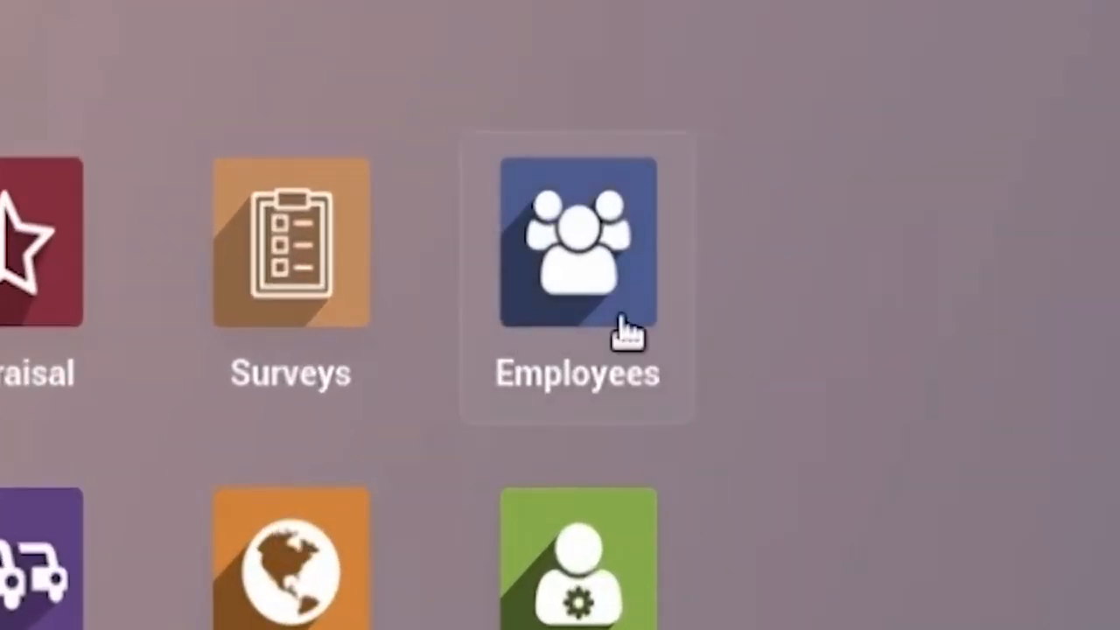
- Open the Employees directory and search for 'pieter'
click(577, 244)
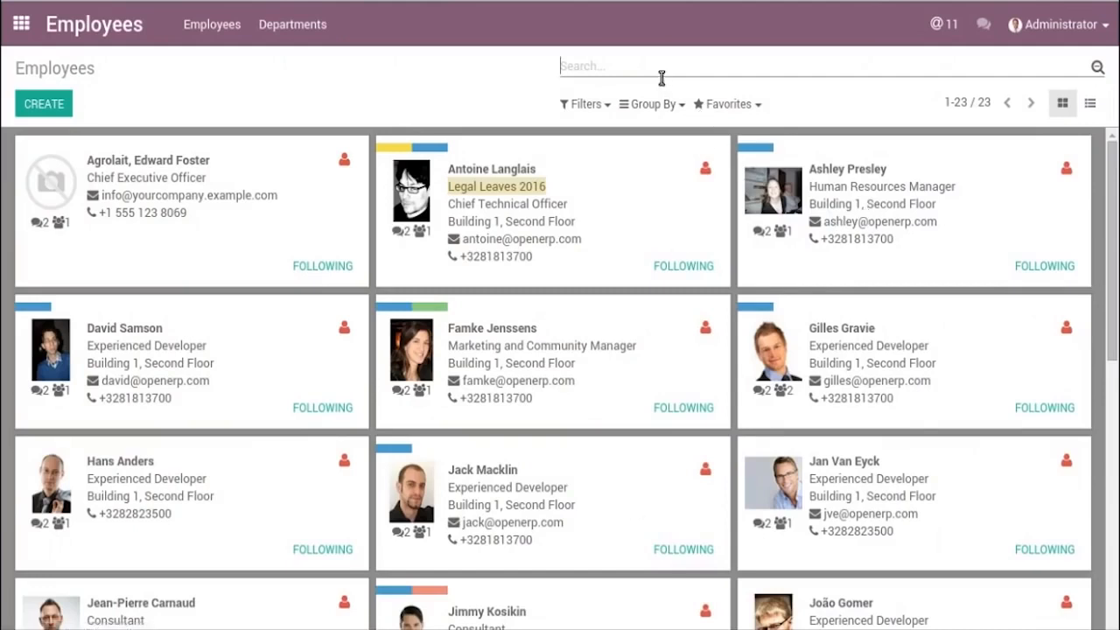
text(pieter)
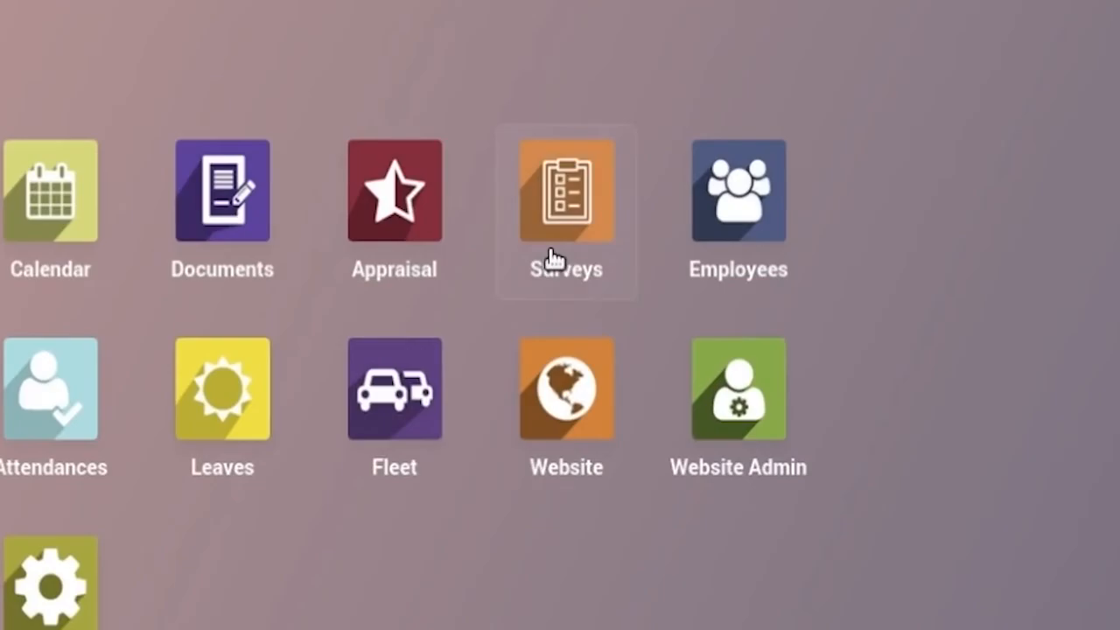
- View the Employee Evaluation survey results with the groups-of-users answers as a data table
click(567, 189)
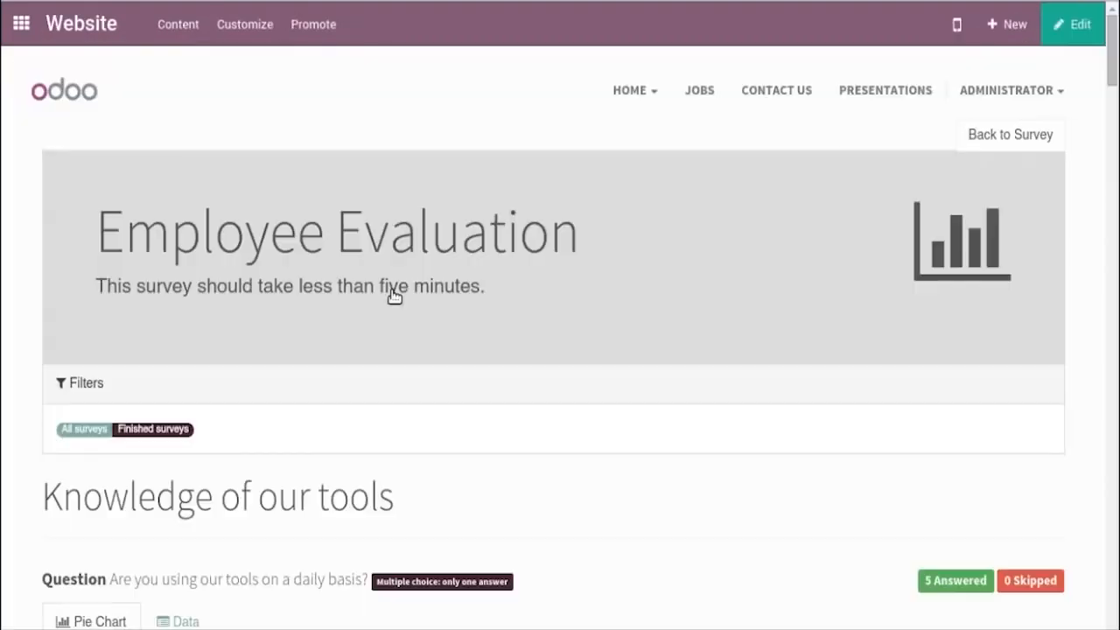
scroll(down, 3)
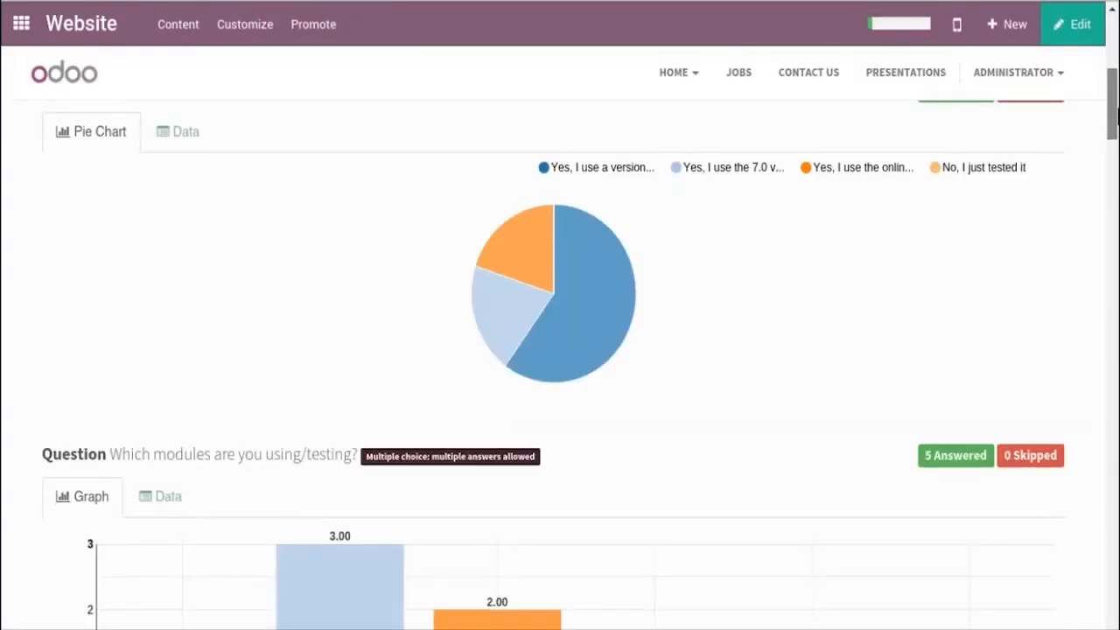
scroll(down, 3)
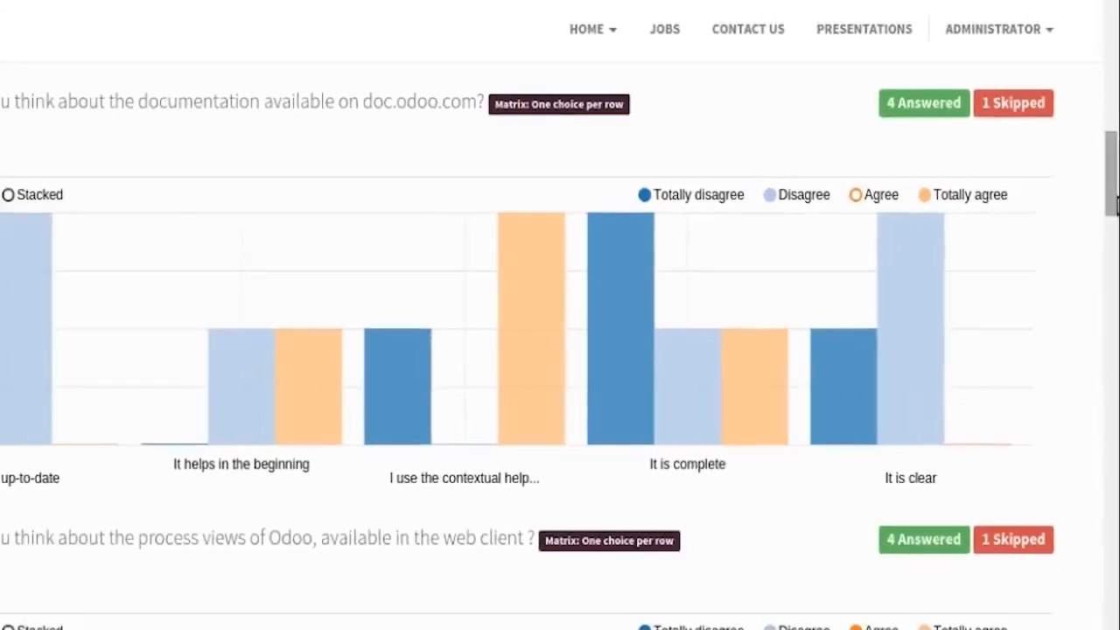
scroll(down, 3)
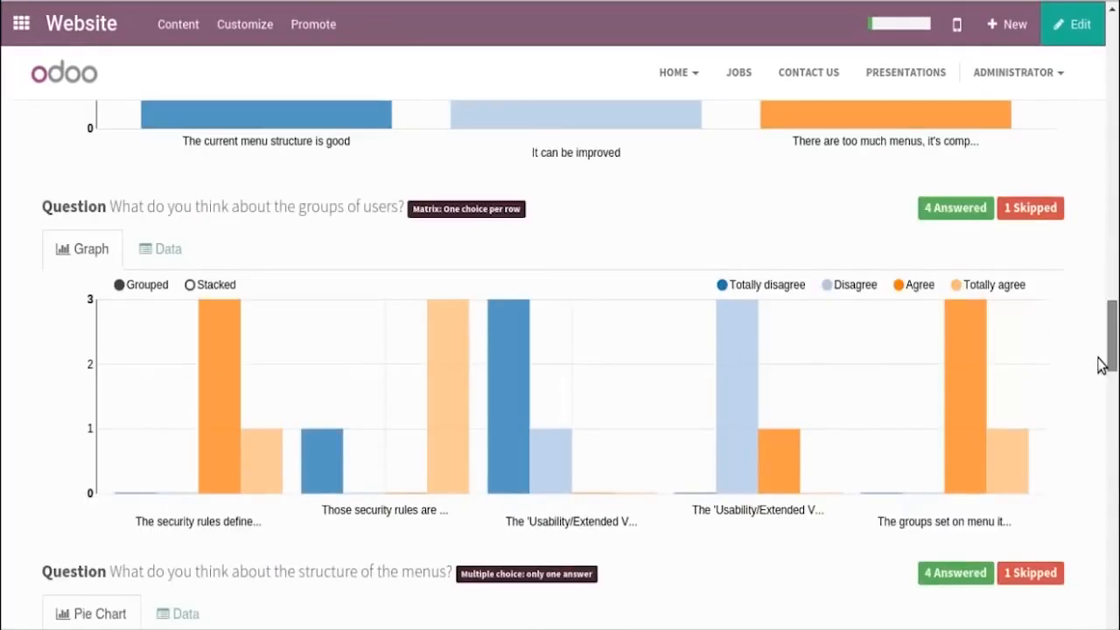
click(161, 249)
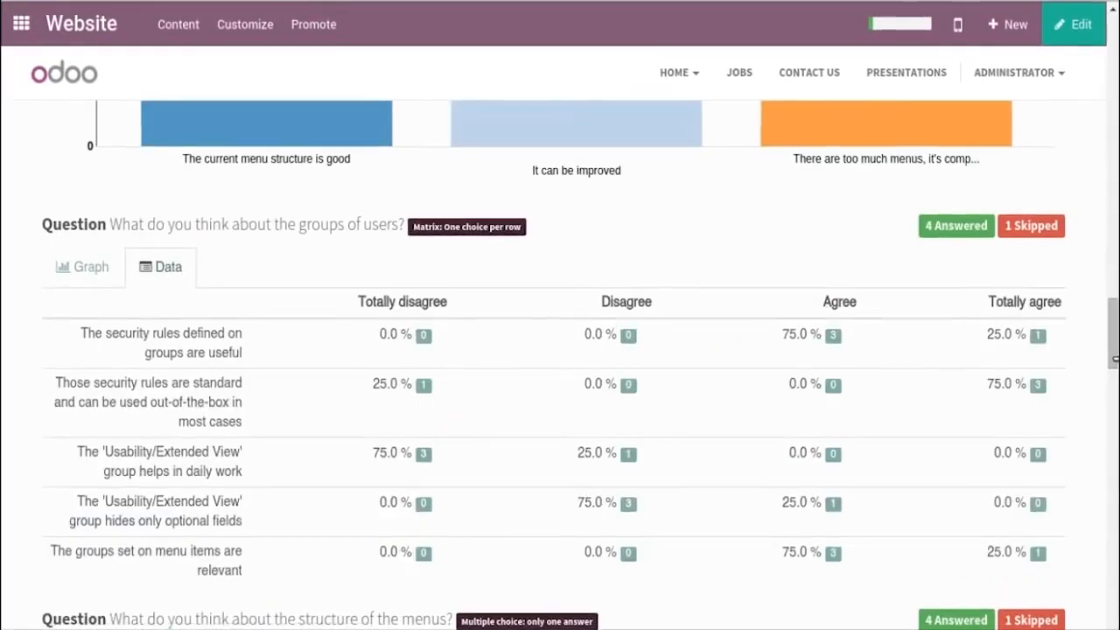
click(21, 24)
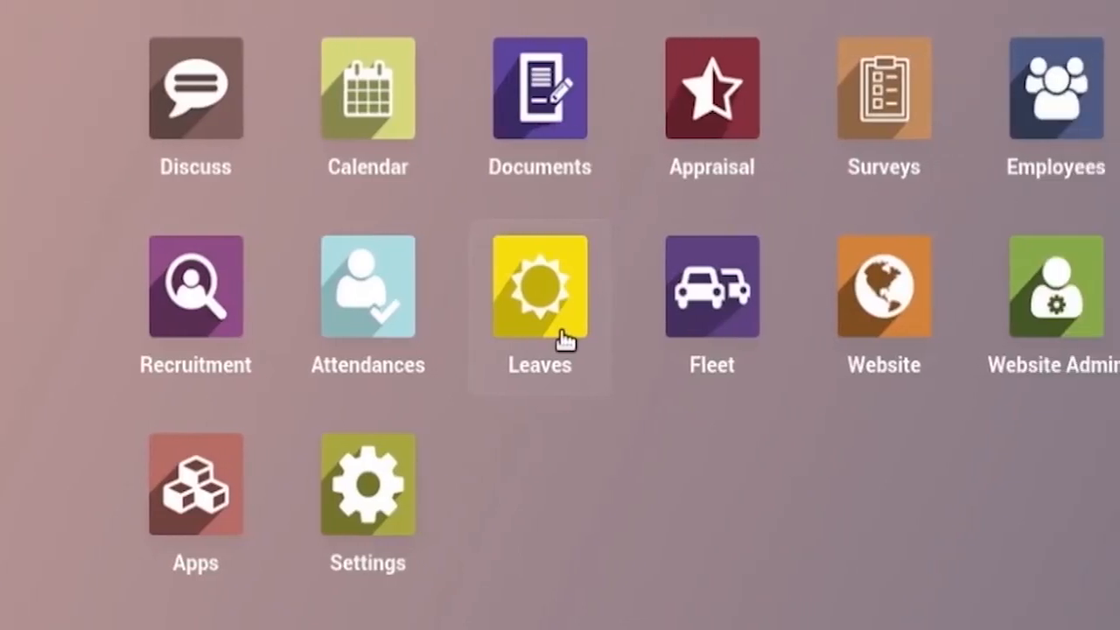
click(539, 287)
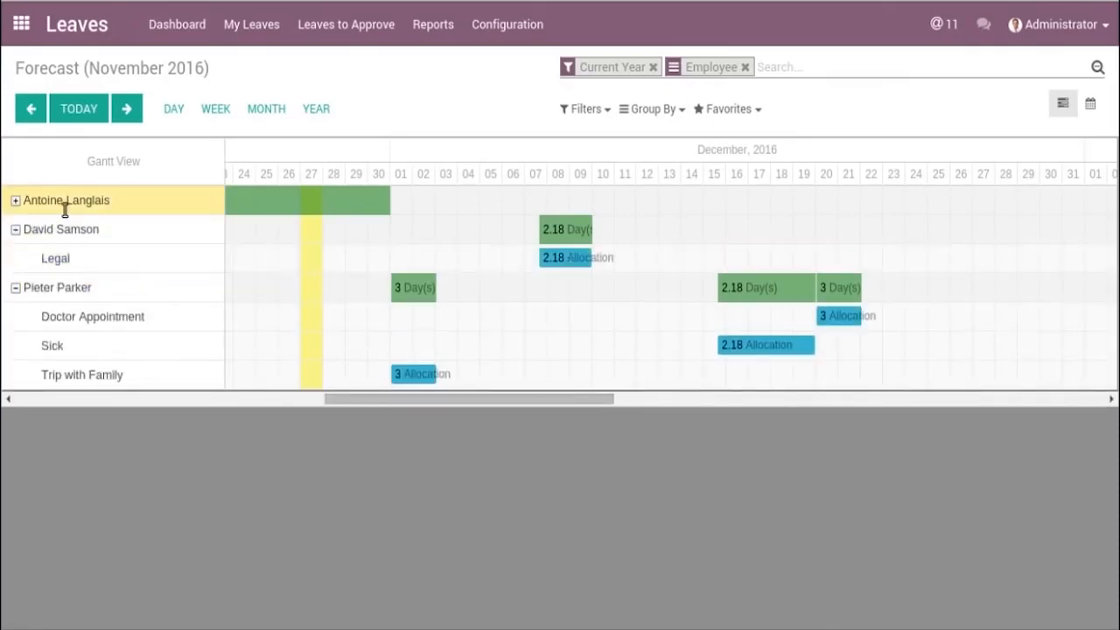
click(21, 25)
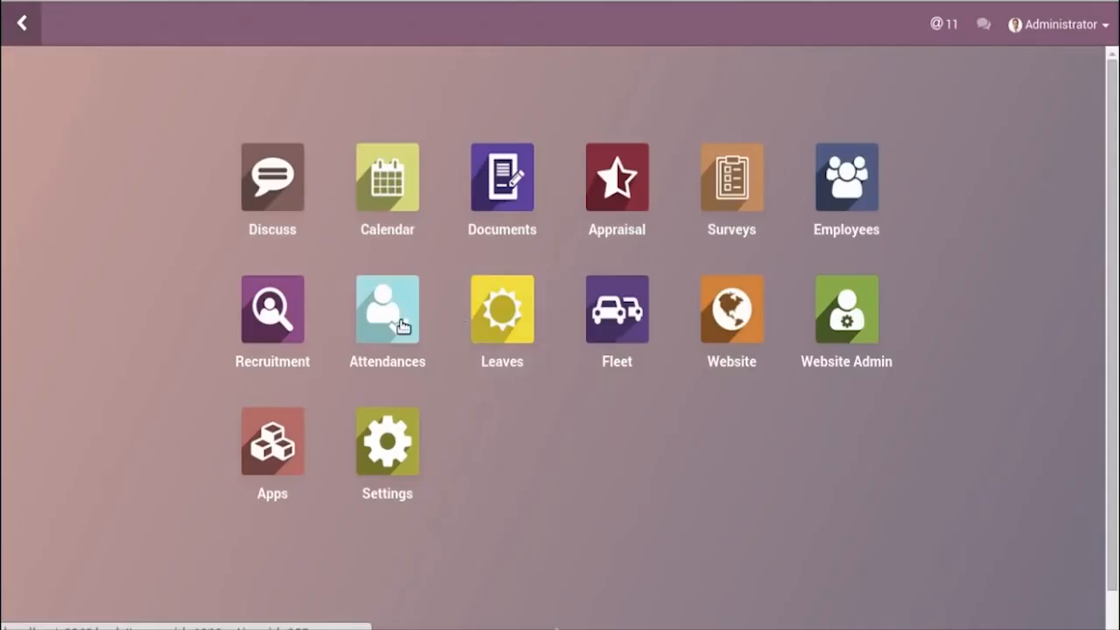
click(386, 308)
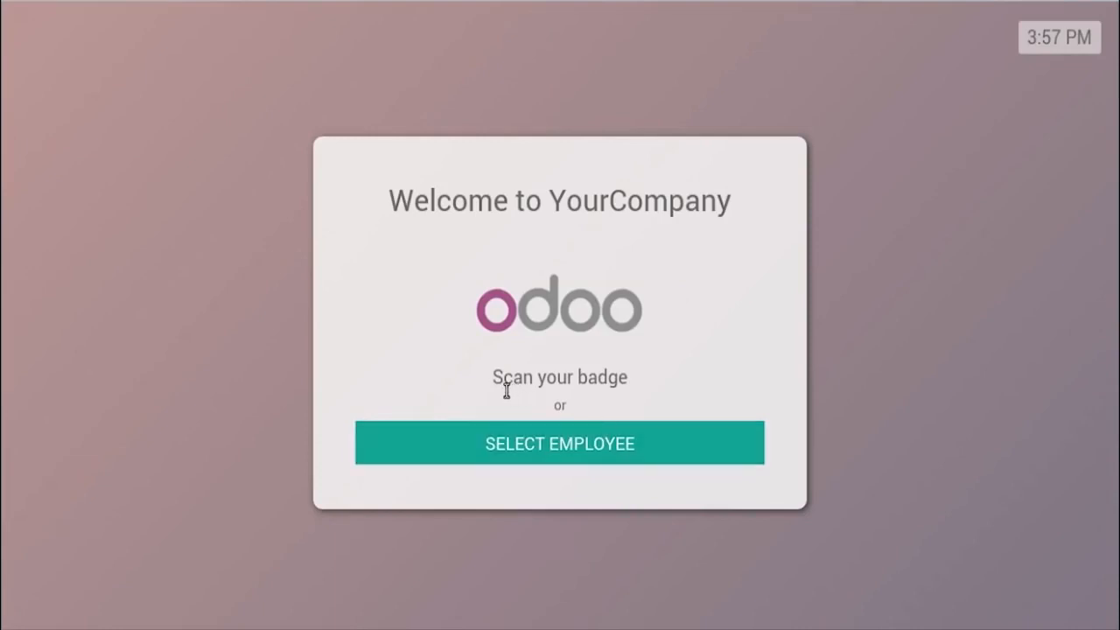
click(560, 443)
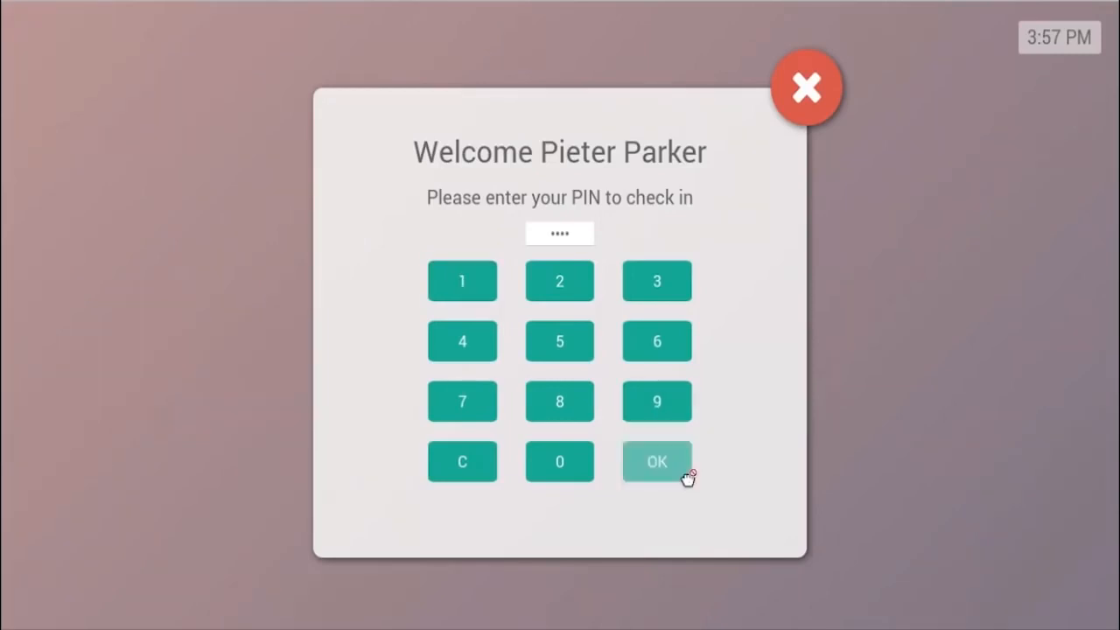
click(656, 462)
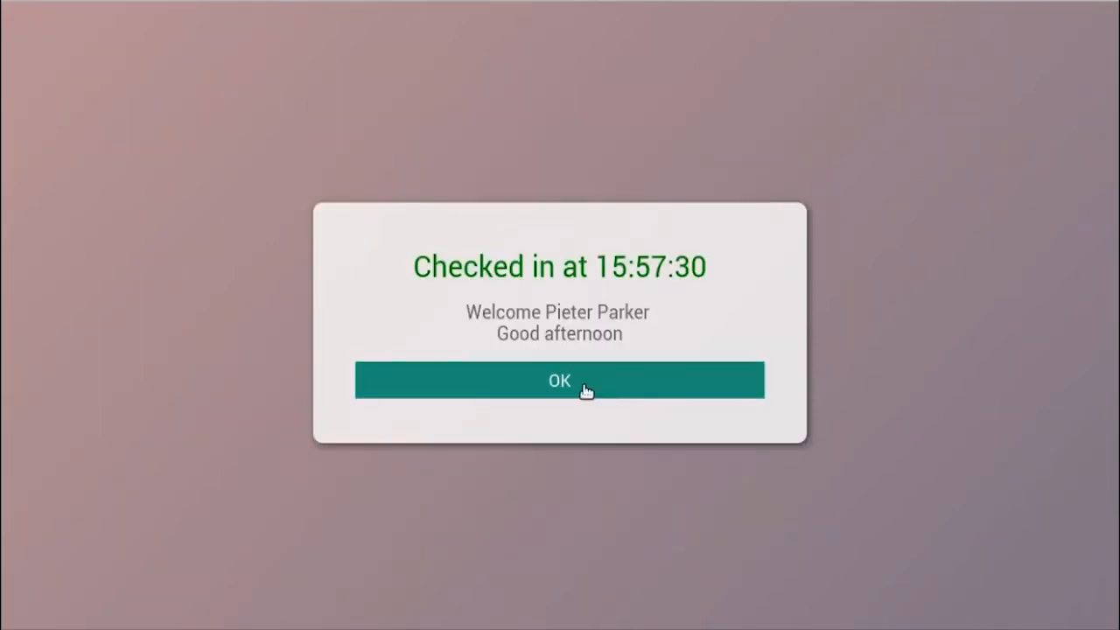
click(559, 381)
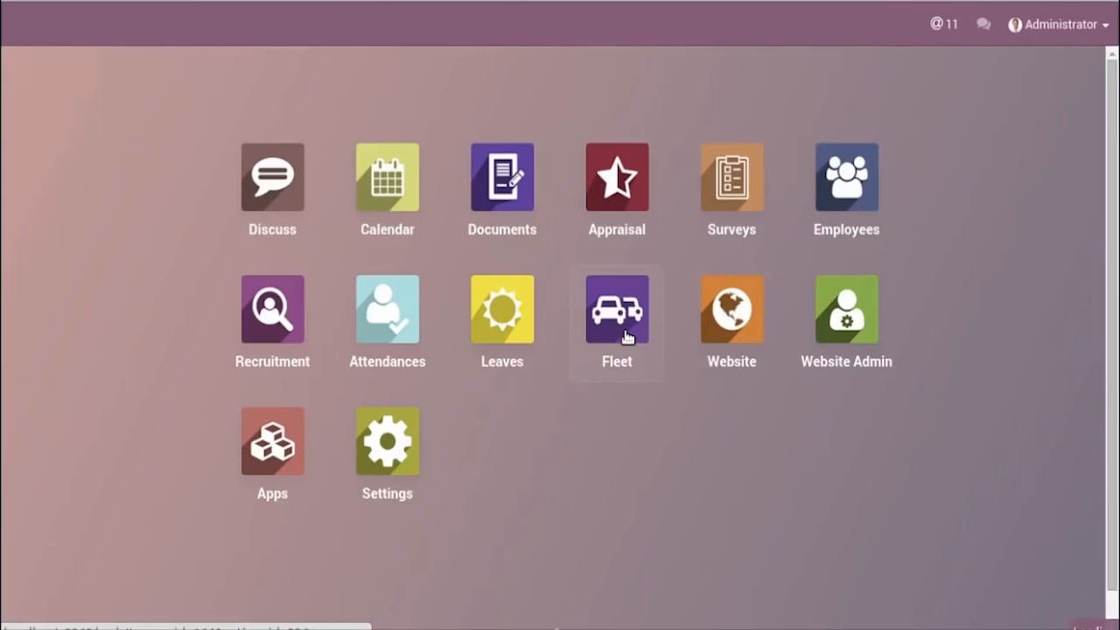
- Open the Fleet app and view the Audi/A1 (1-AUD-001) vehicle record
click(616, 308)
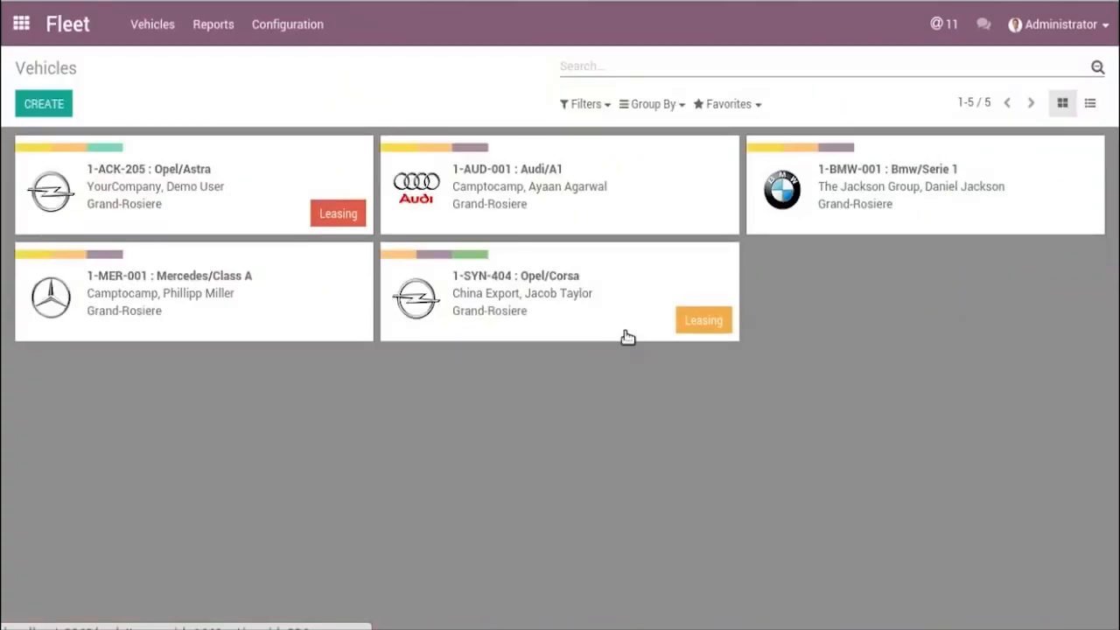
mouse_move(595, 200)
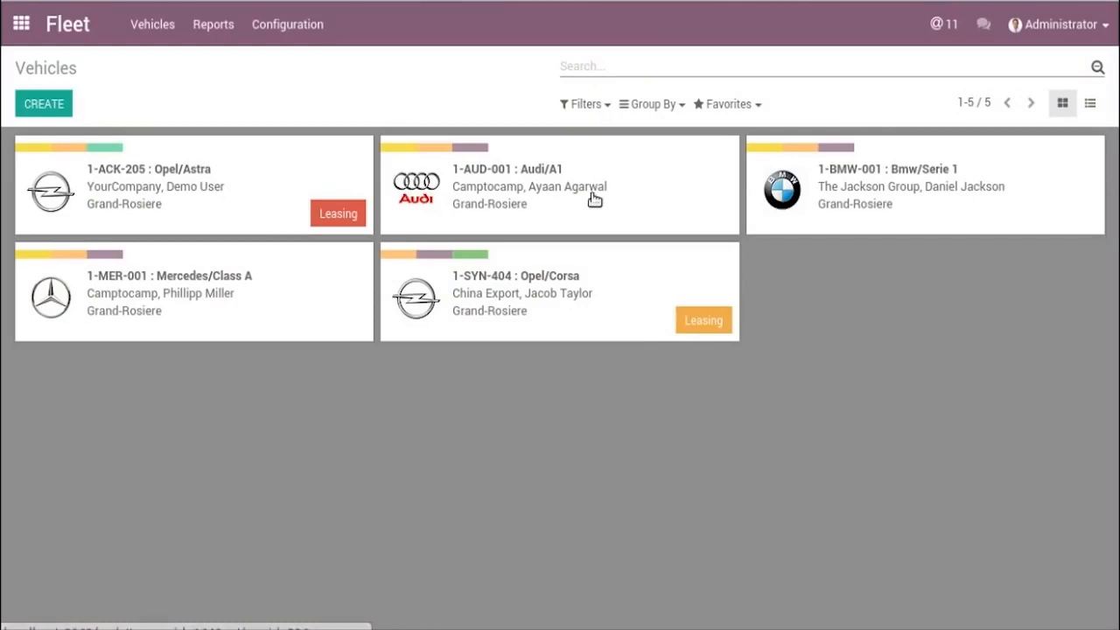
click(529, 185)
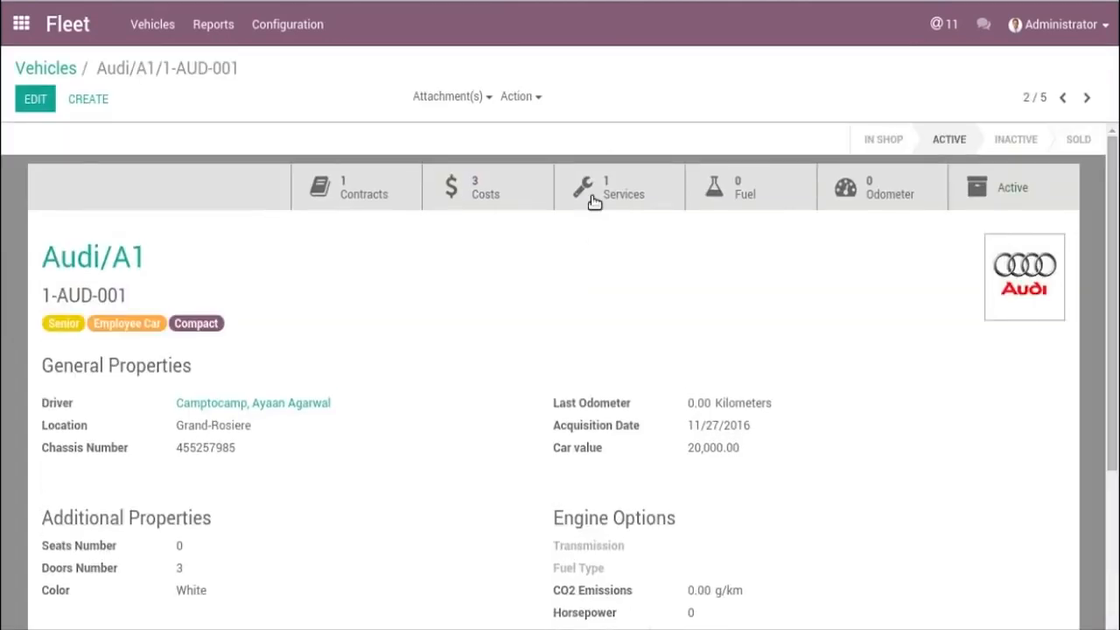